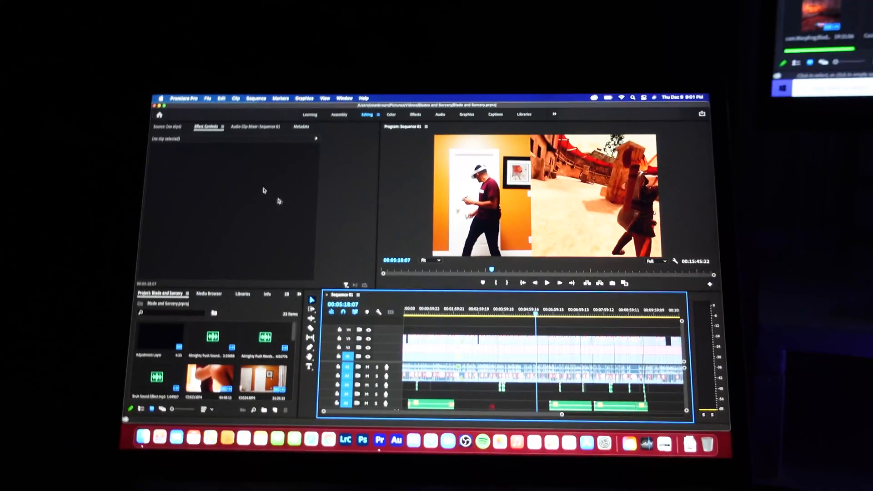
Open Export Media settings for Sequence 01, showing H.264 with Match Source – High bitrate
left_click(210, 117)
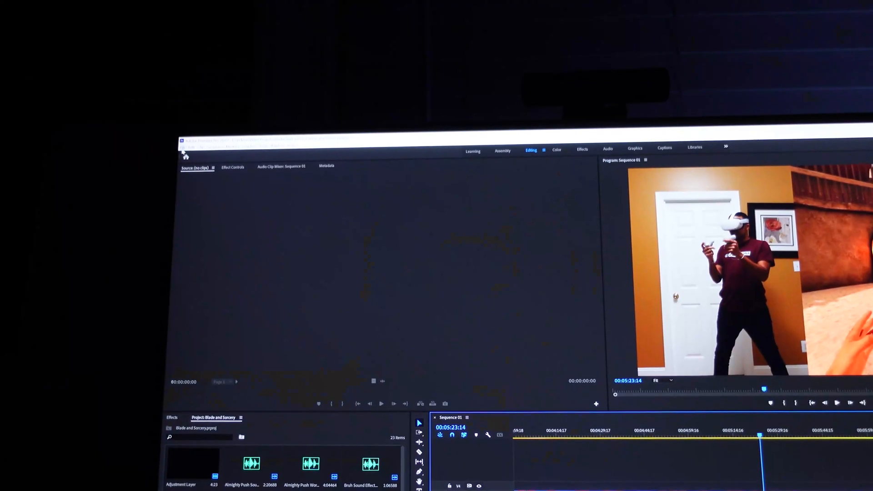
left_click(188, 62)
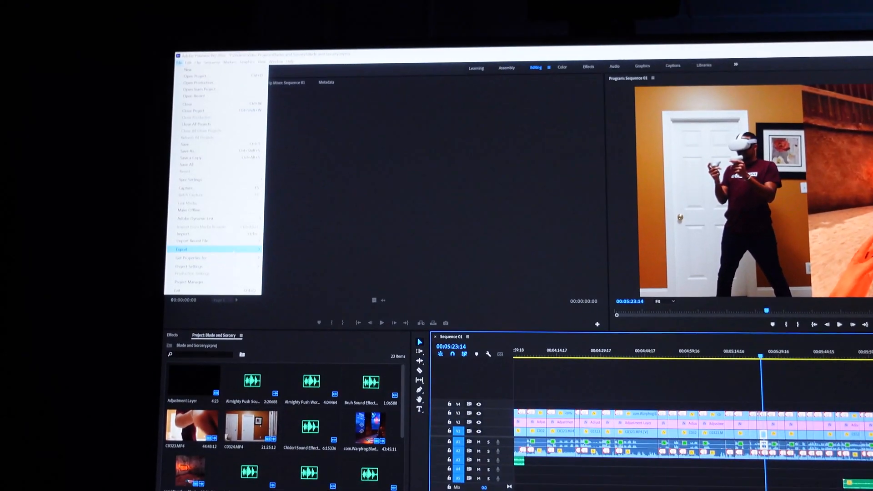
left_click(181, 248)
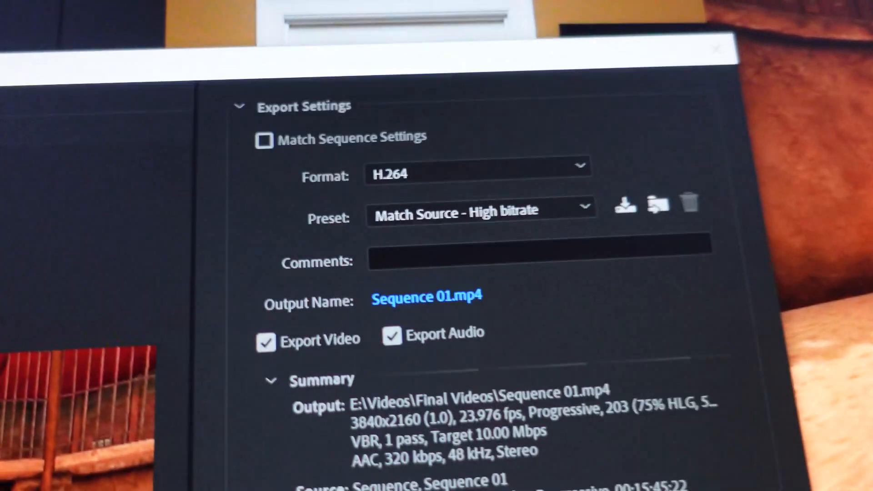